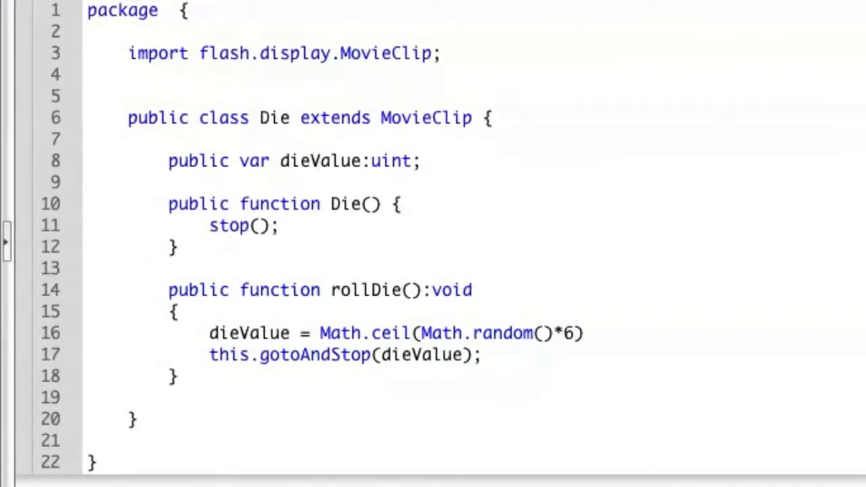
# Change the dieValue declaration in Die.as from public to private
pyautogui.doubleClick(197, 160)
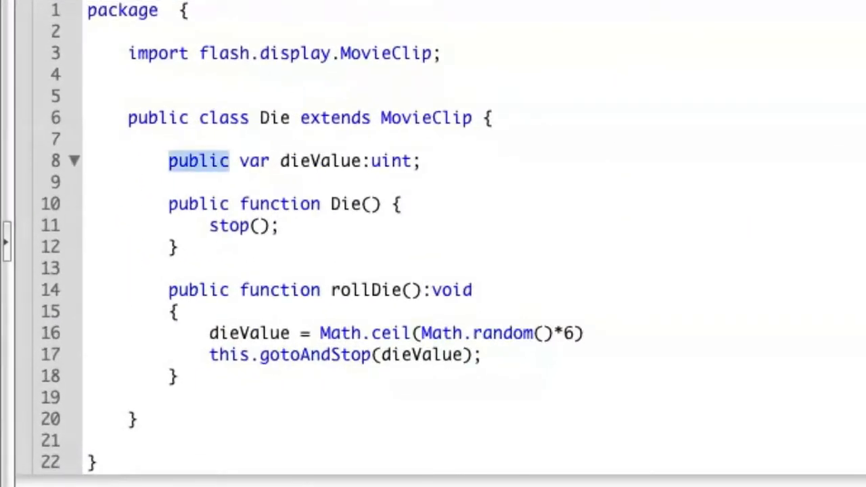
pyautogui.write('private')
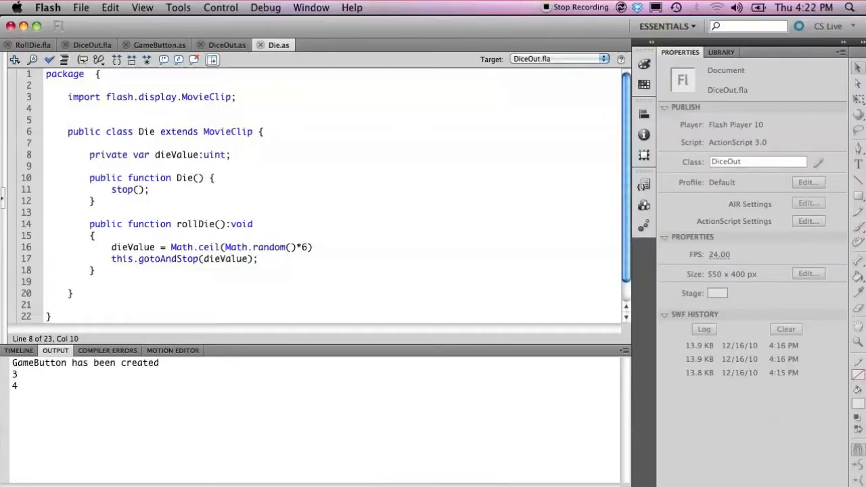
# Test the movie and get compiler error 1178: dieValue inaccessible at DiceOut.as line 23
pyautogui.click(226, 45)
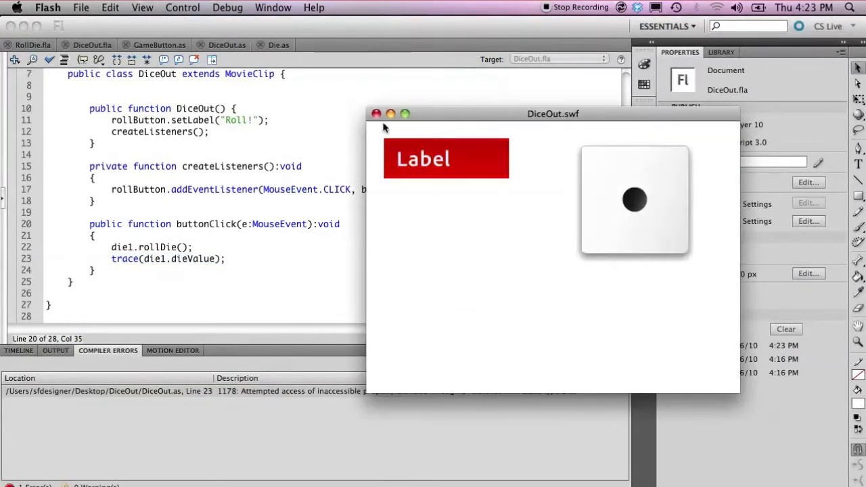
pyautogui.click(377, 114)
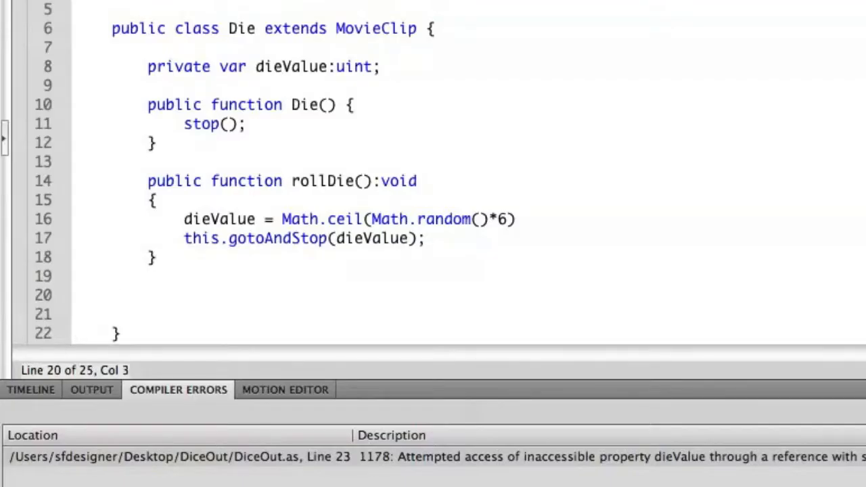
# Write public function getValue():uint { return dieValue; } below rollDie in Die.as
pyautogui.write('public')
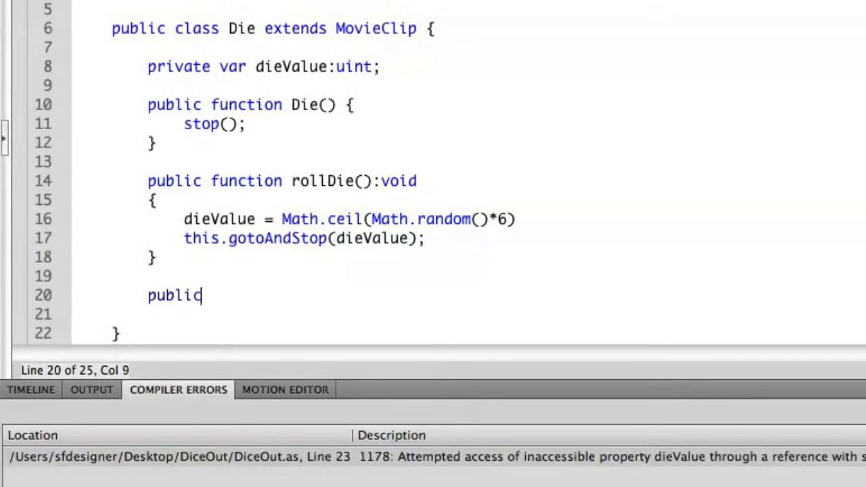
pyautogui.write('function')
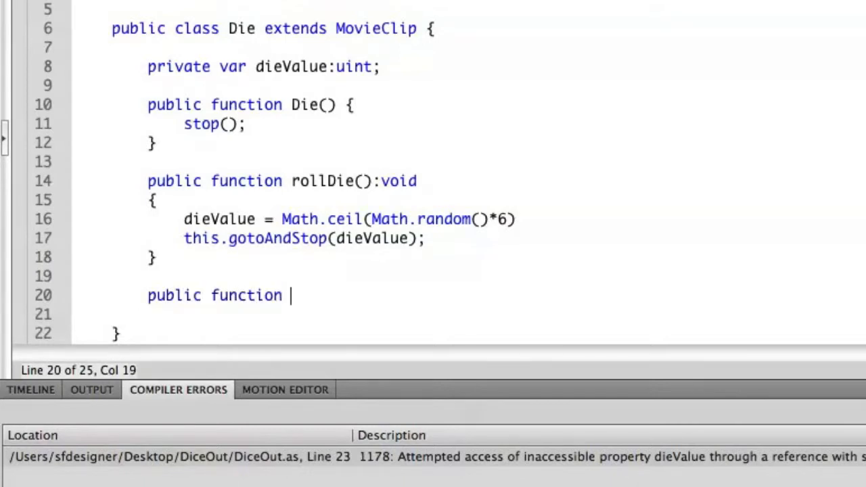
pyautogui.write('getValue(')
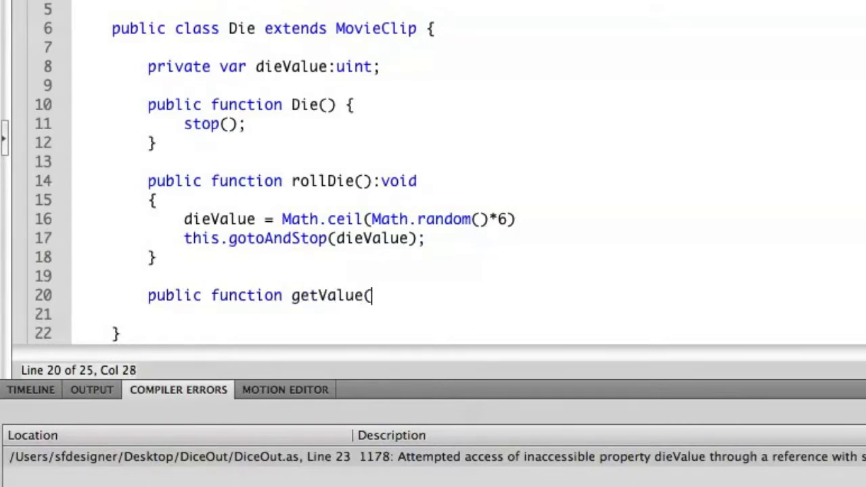
pyautogui.write('):uint')
pyautogui.click(273, 314)
pyautogui.write('{')
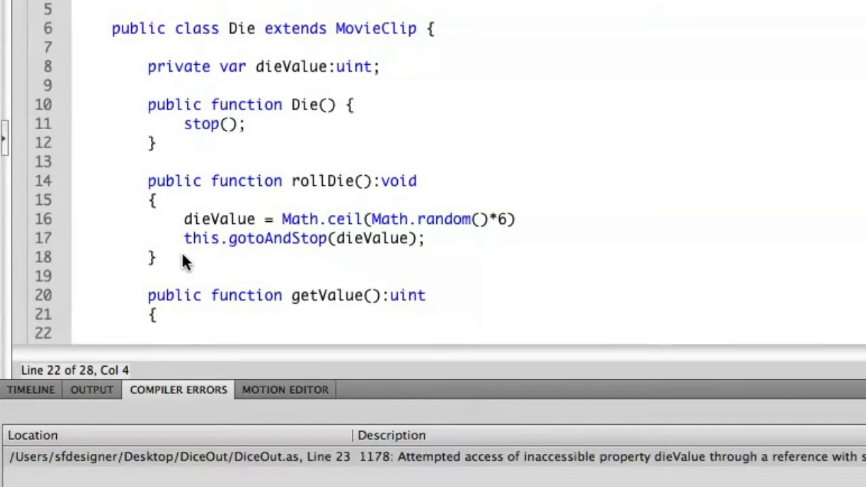
pyautogui.write('return')
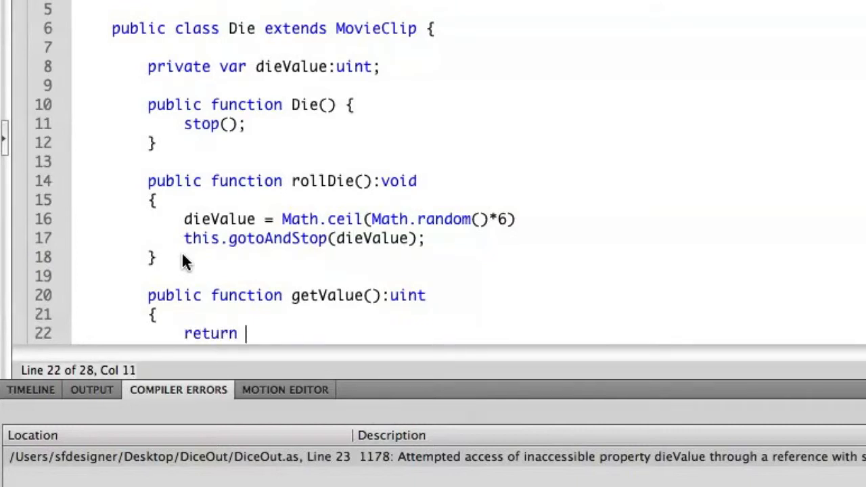
pyautogui.write('dieValue;')
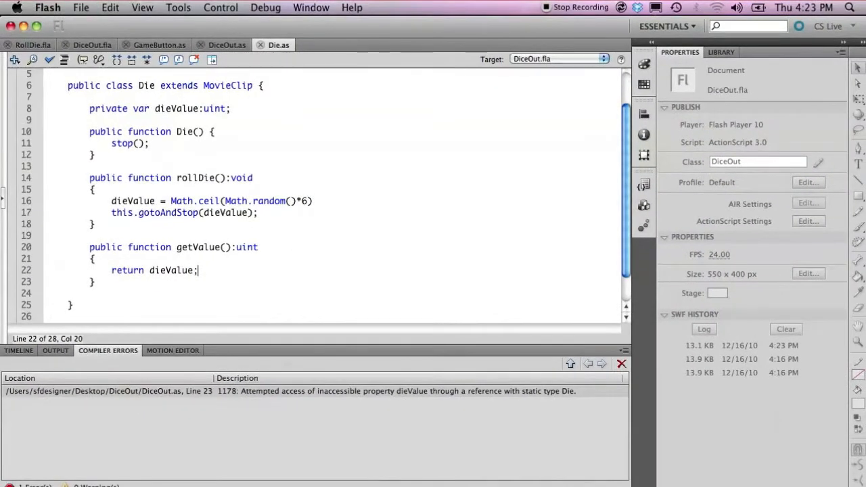
pyautogui.click(228, 44)
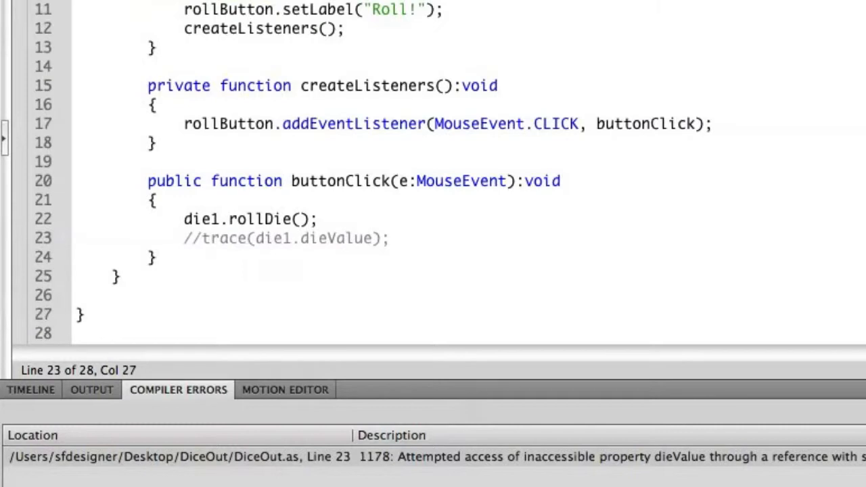
# Trace die1.getValue() in buttonClick and roll the die, outputting 1, 3, 6
pyautogui.write('trace(die')
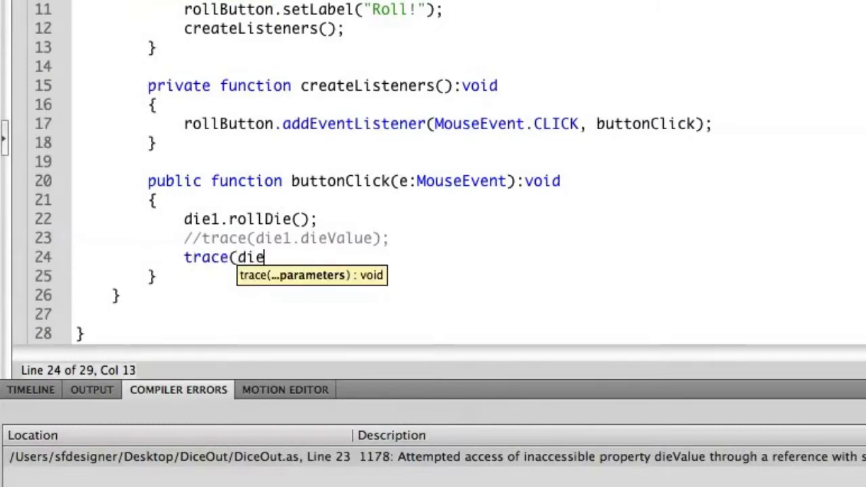
pyautogui.write('1.die')
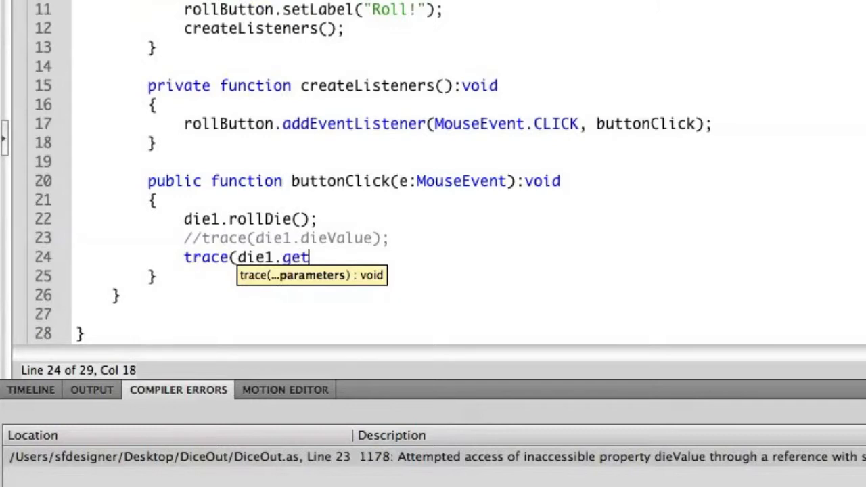
pyautogui.write('Value());')
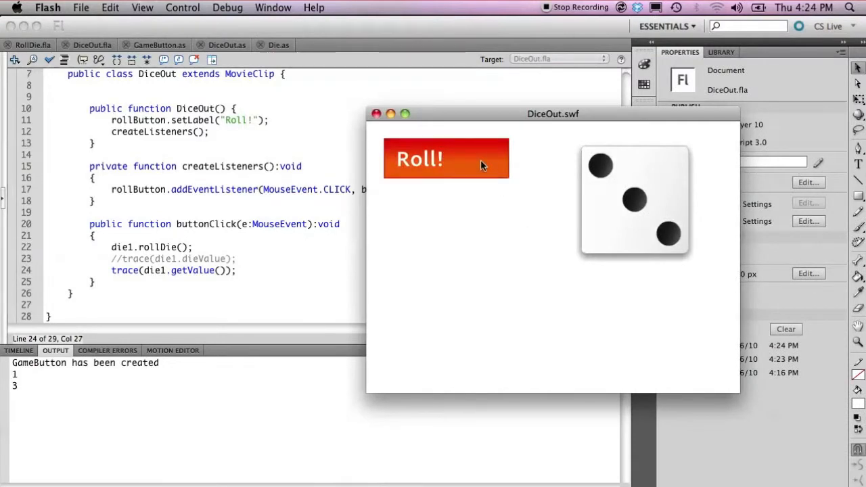
pyautogui.click(447, 158)
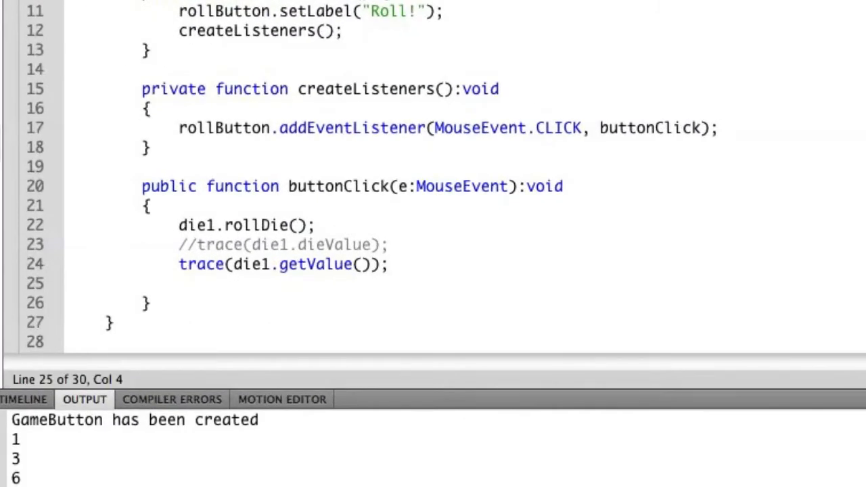
# Add die1.dieValue = 4; and test, getting error 1178 inaccessible dieValue at line 25
pyautogui.write('die1')
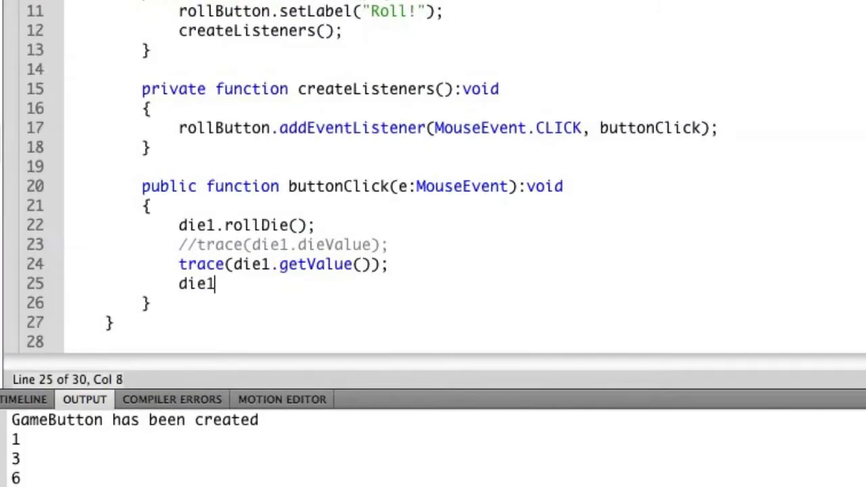
pyautogui.write('.dieValue = 4;')
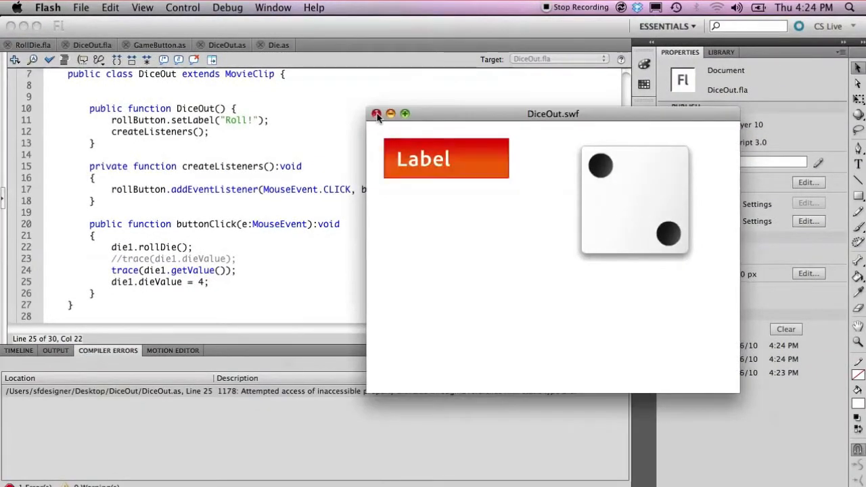
pyautogui.click(376, 114)
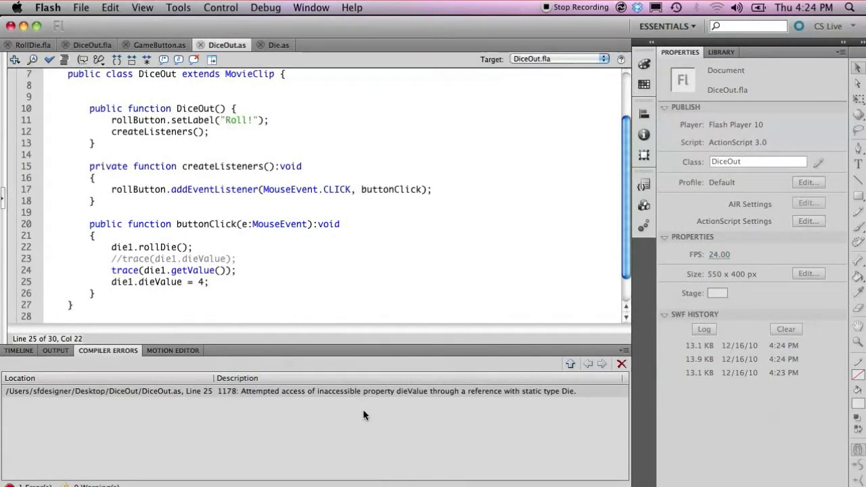
pyautogui.click(210, 282)
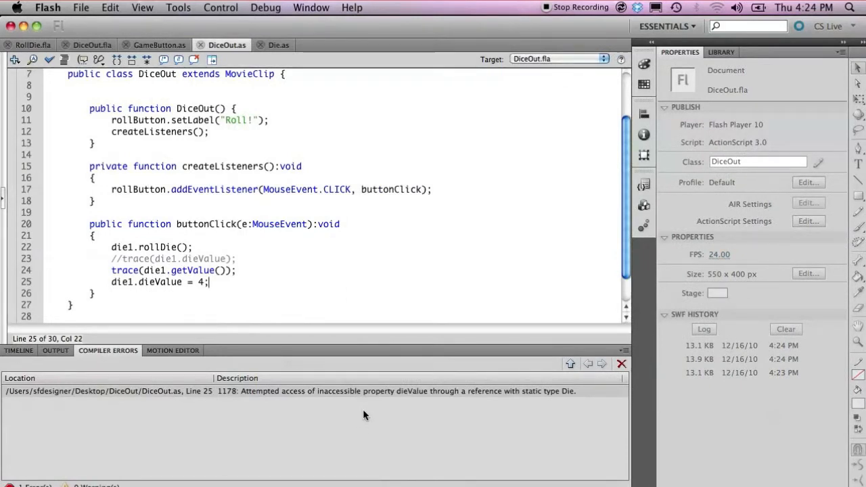